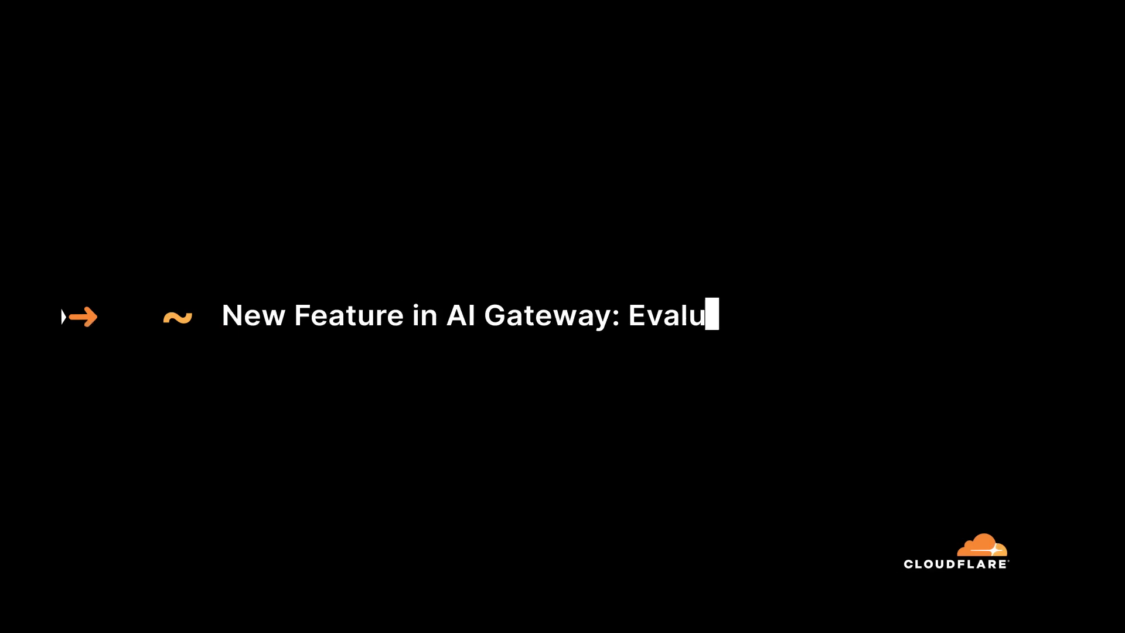
type("ations")
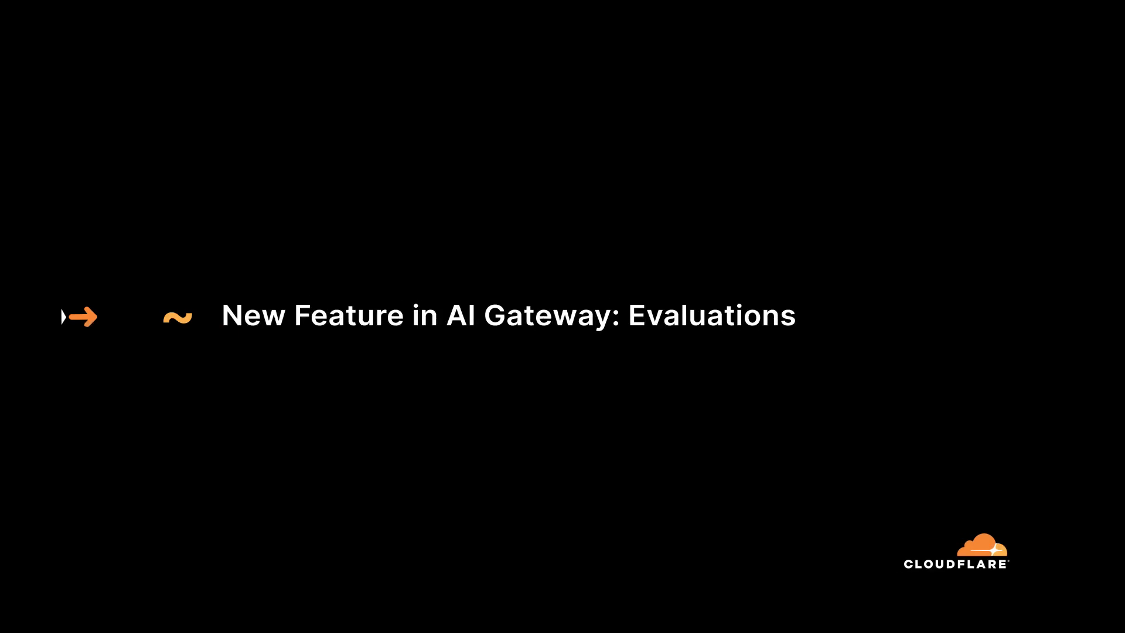